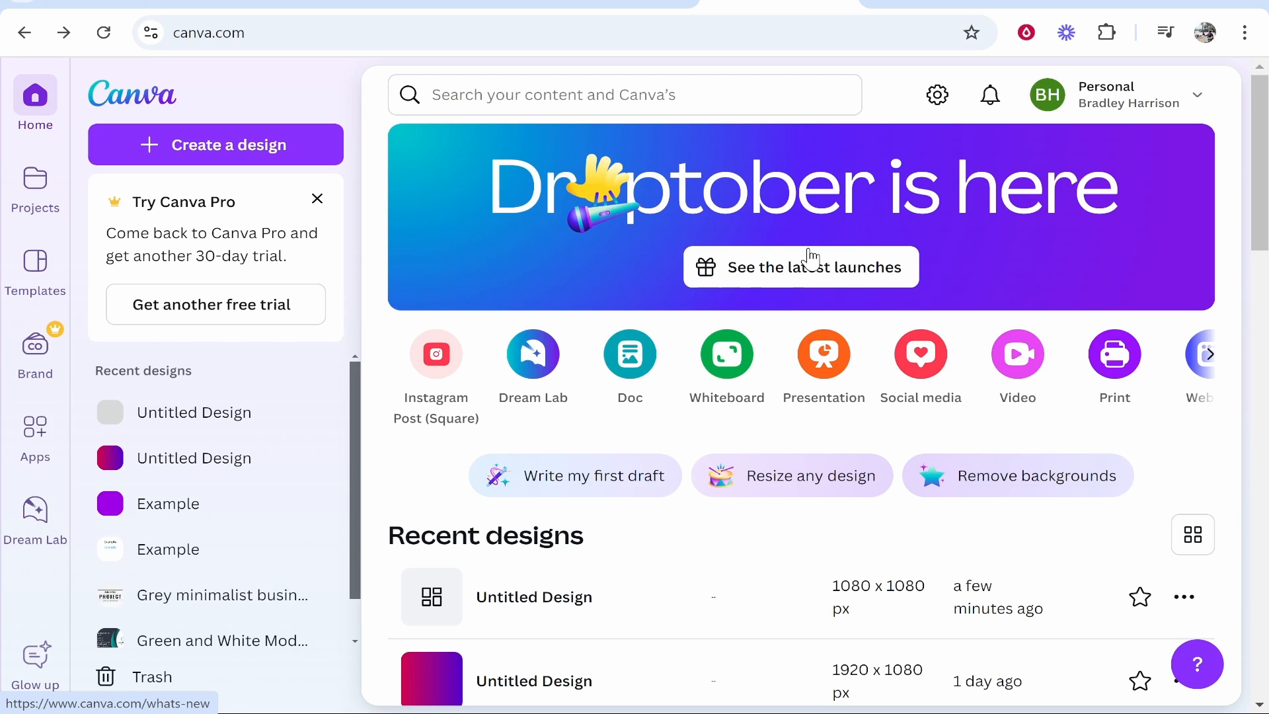
{"action": "mouse_move", "coordinate": [361, 112]}
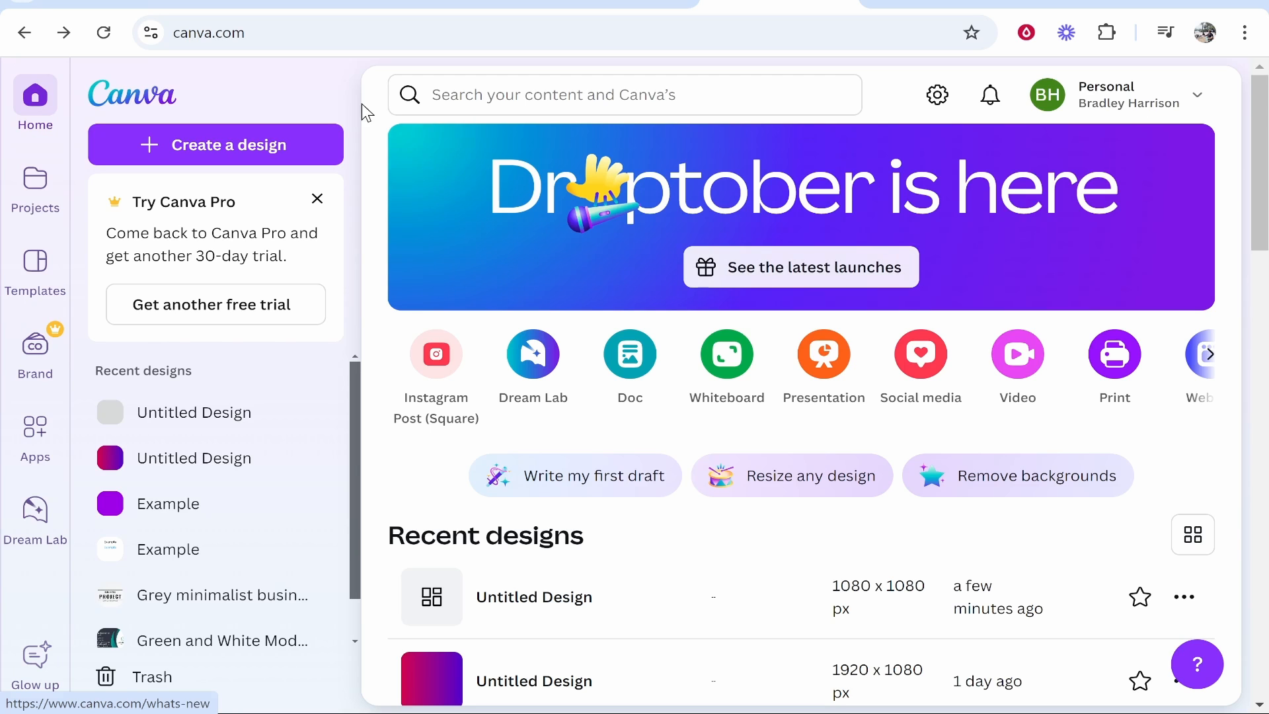
{"action": "mouse_move", "coordinate": [301, 92]}
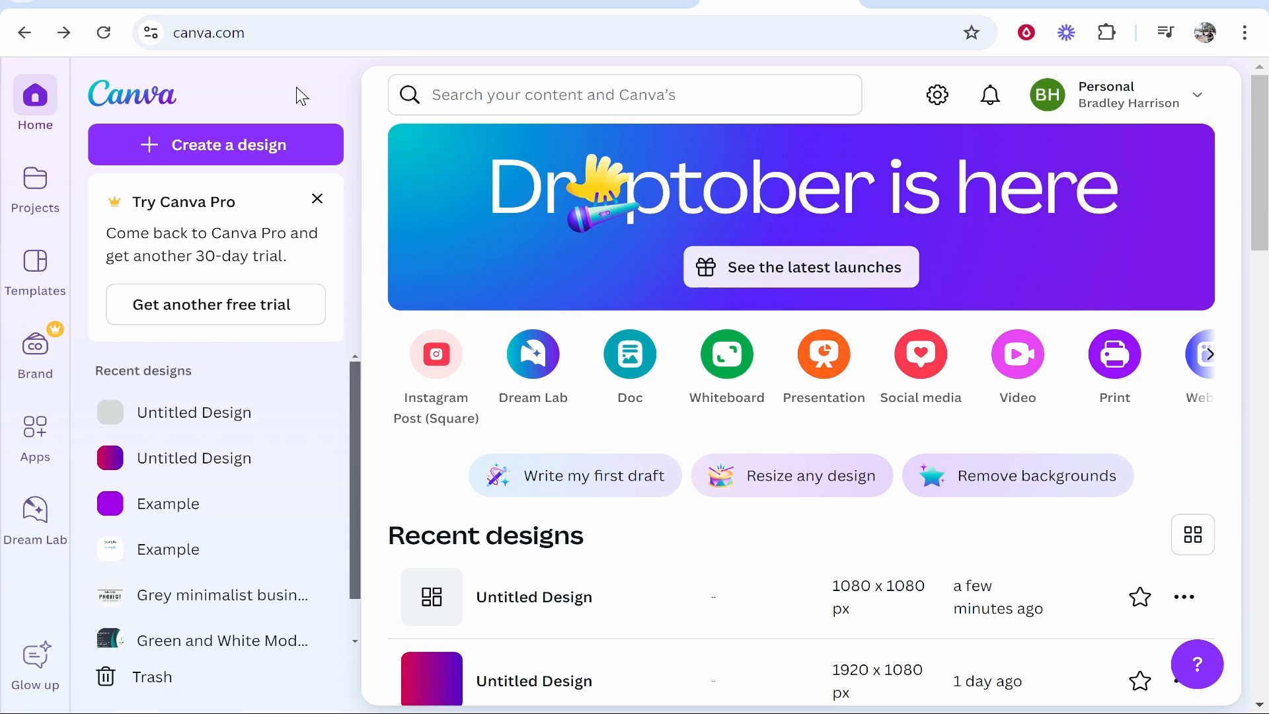
{"action": "mouse_move", "coordinate": [280, 99]}
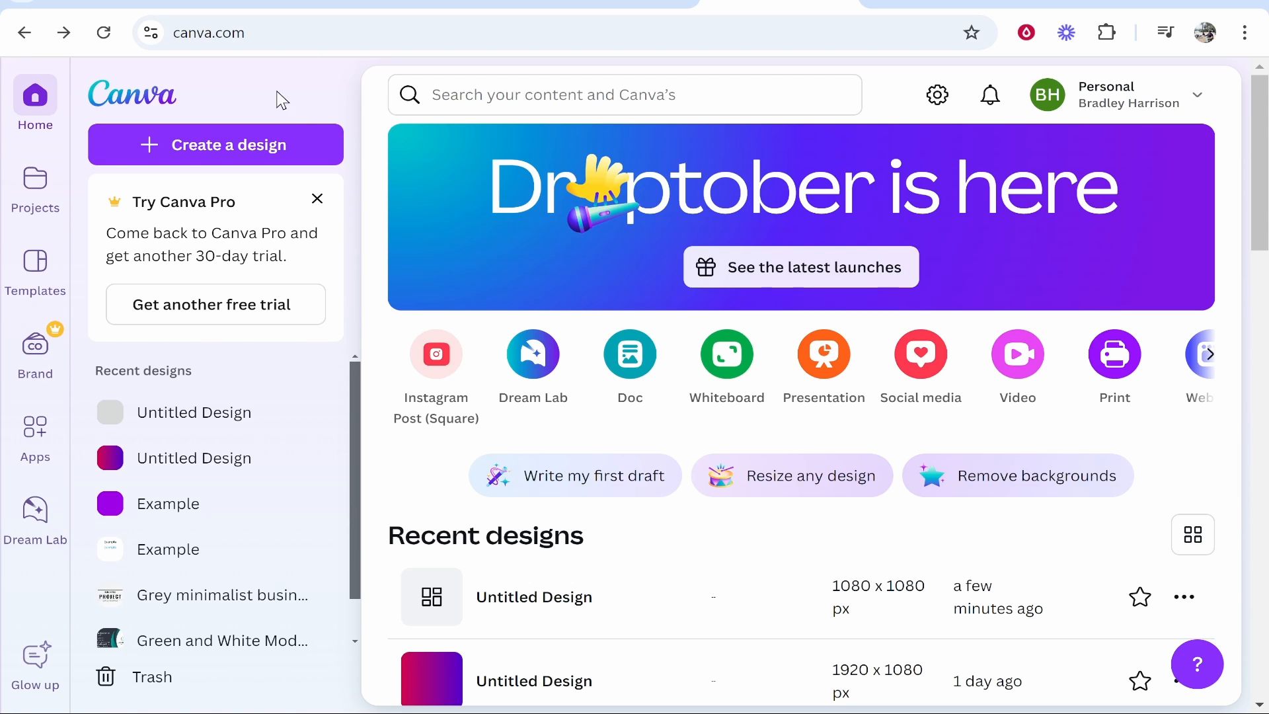
Start creating a new design from the Canva home page
{"action": "left_click", "coordinate": [216, 146]}
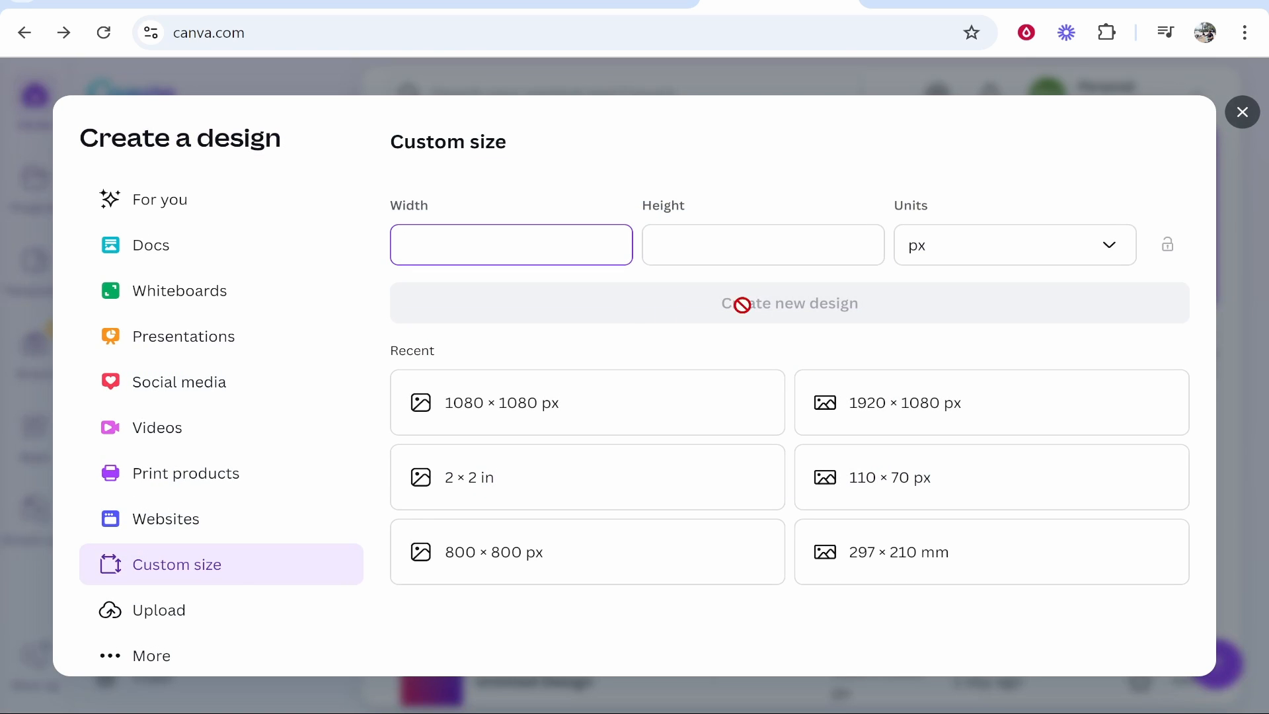
{"action": "mouse_move", "coordinate": [507, 441]}
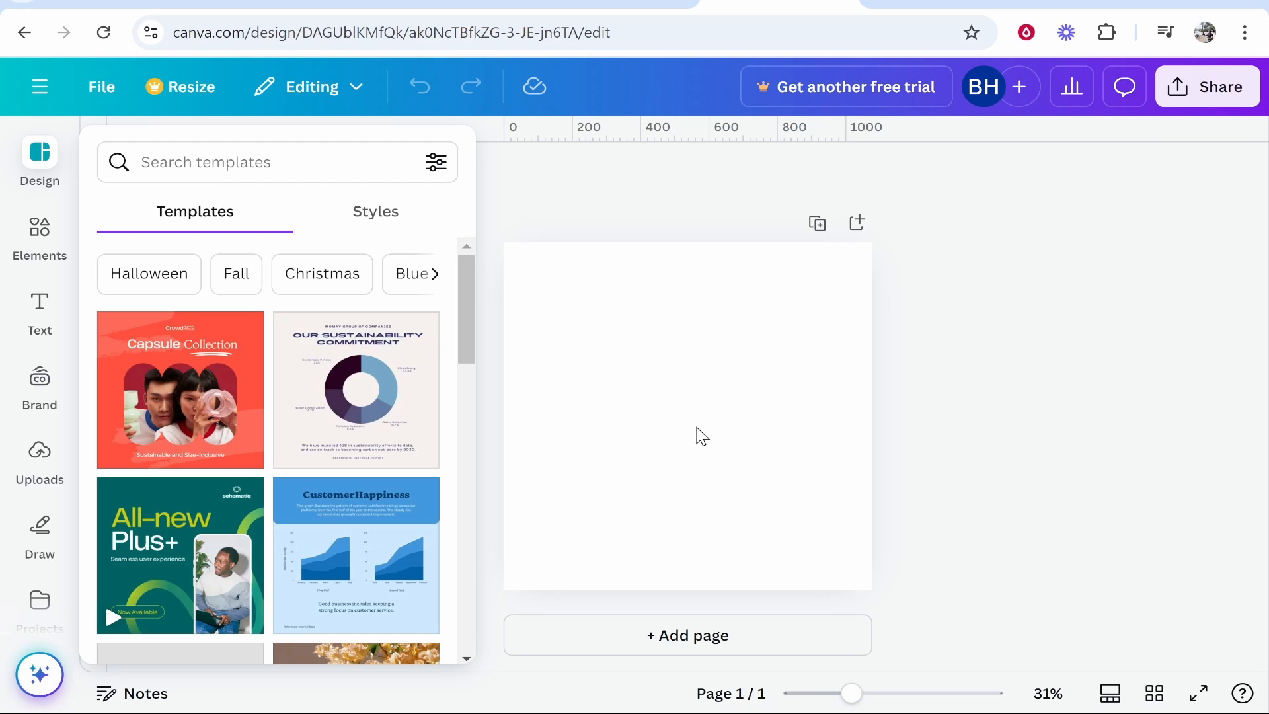
Search the Apps collection for "logo" to find logo-making apps
{"action": "scroll", "scroll_direction": "down", "scroll_amount": 3}
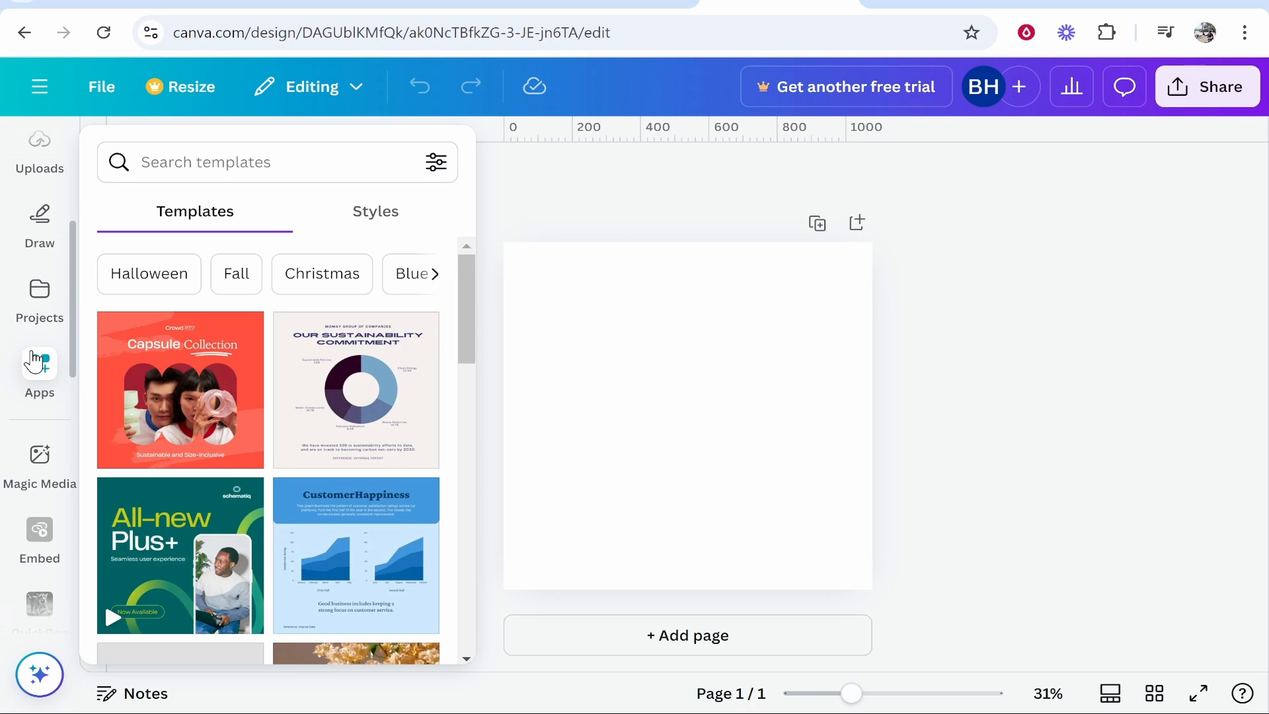
{"action": "left_click", "coordinate": [40, 363]}
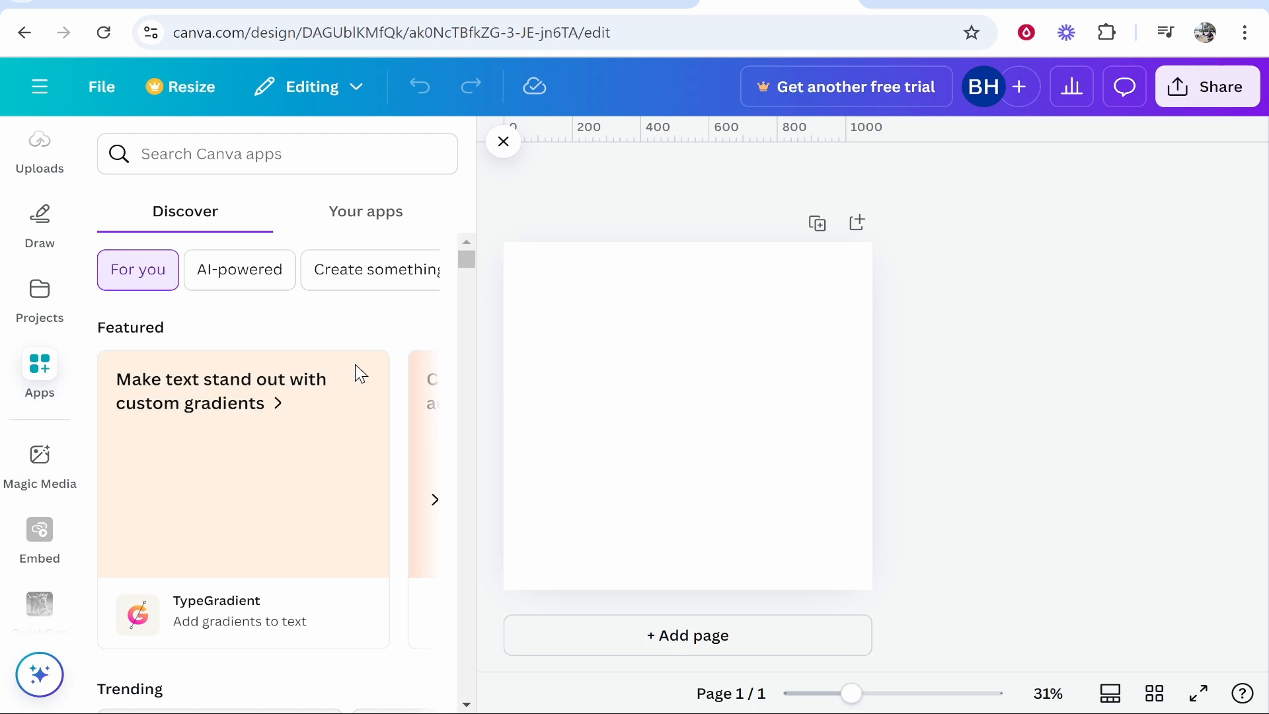
{"action": "scroll", "scroll_direction": "down", "scroll_amount": 3}
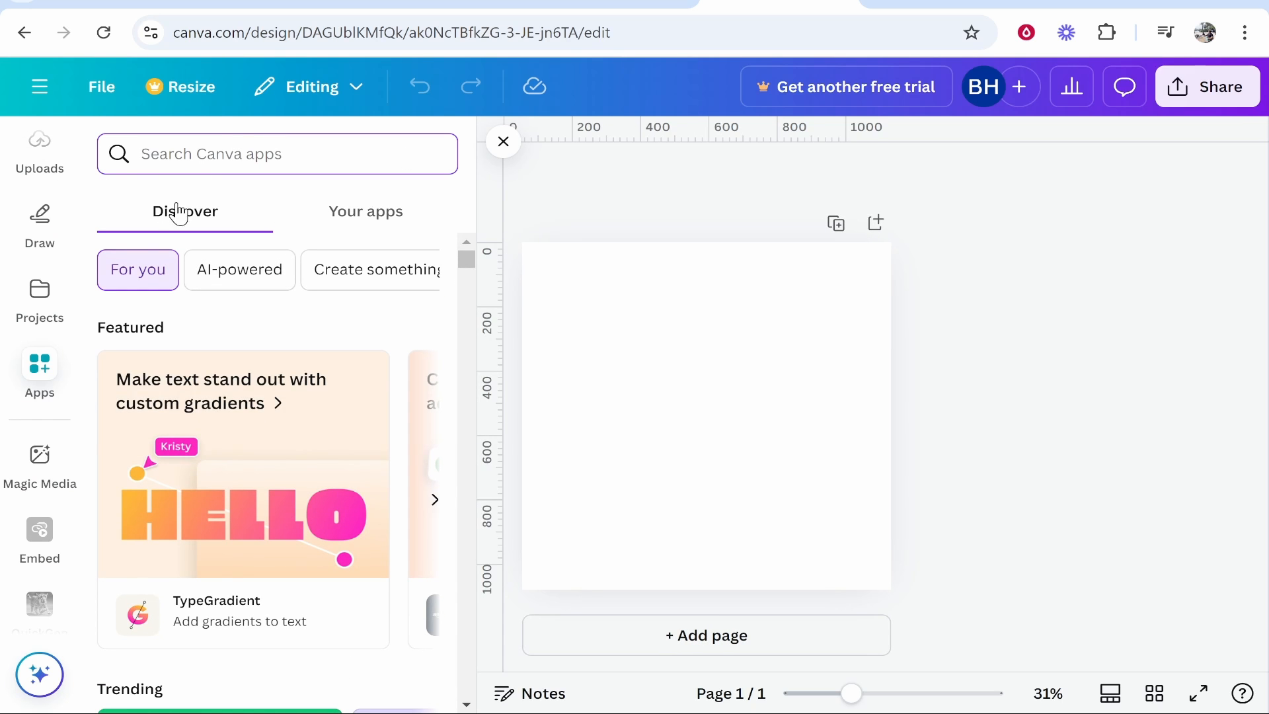
{"action": "type", "text": "logo"}
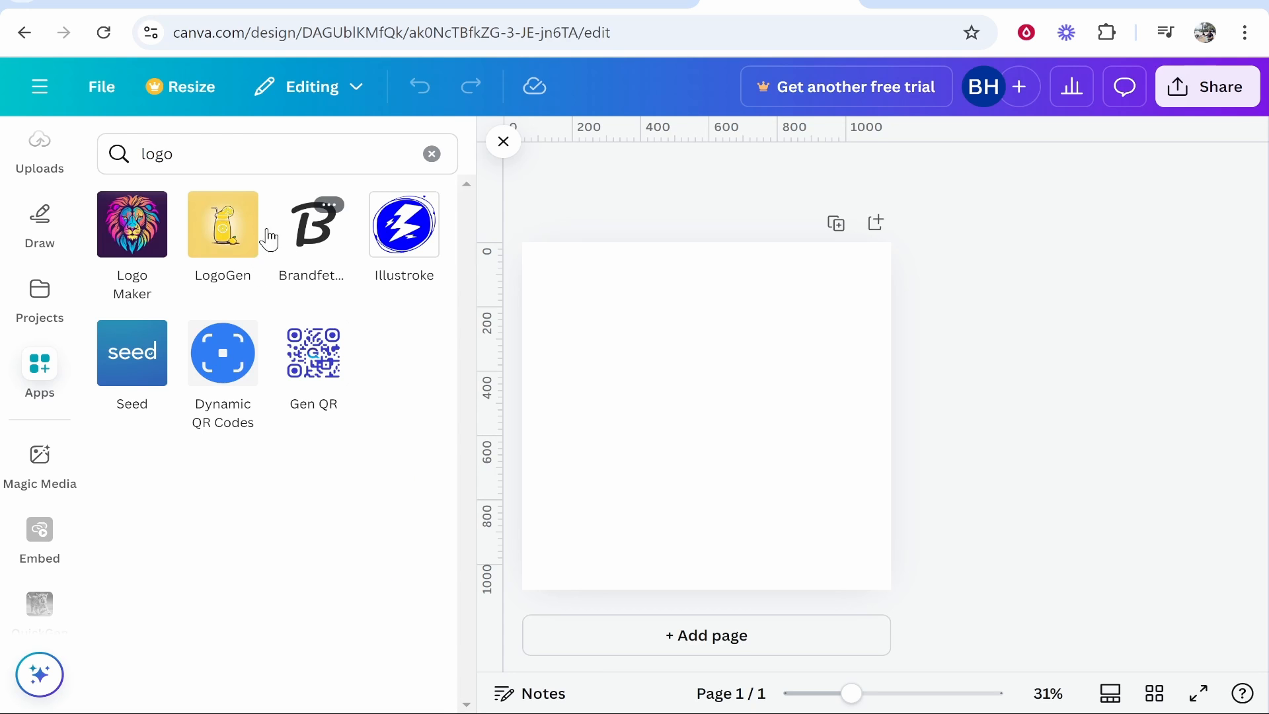
{"action": "mouse_move", "coordinate": [222, 223]}
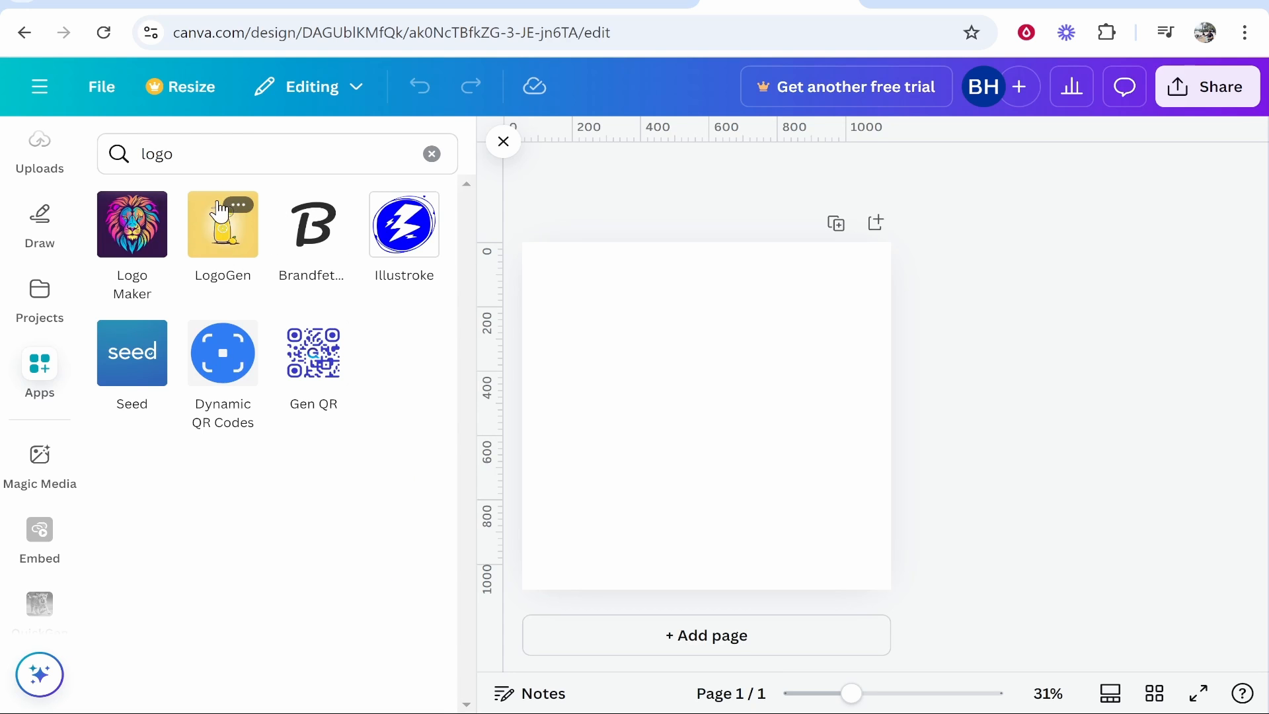
{"action": "mouse_move", "coordinate": [280, 241]}
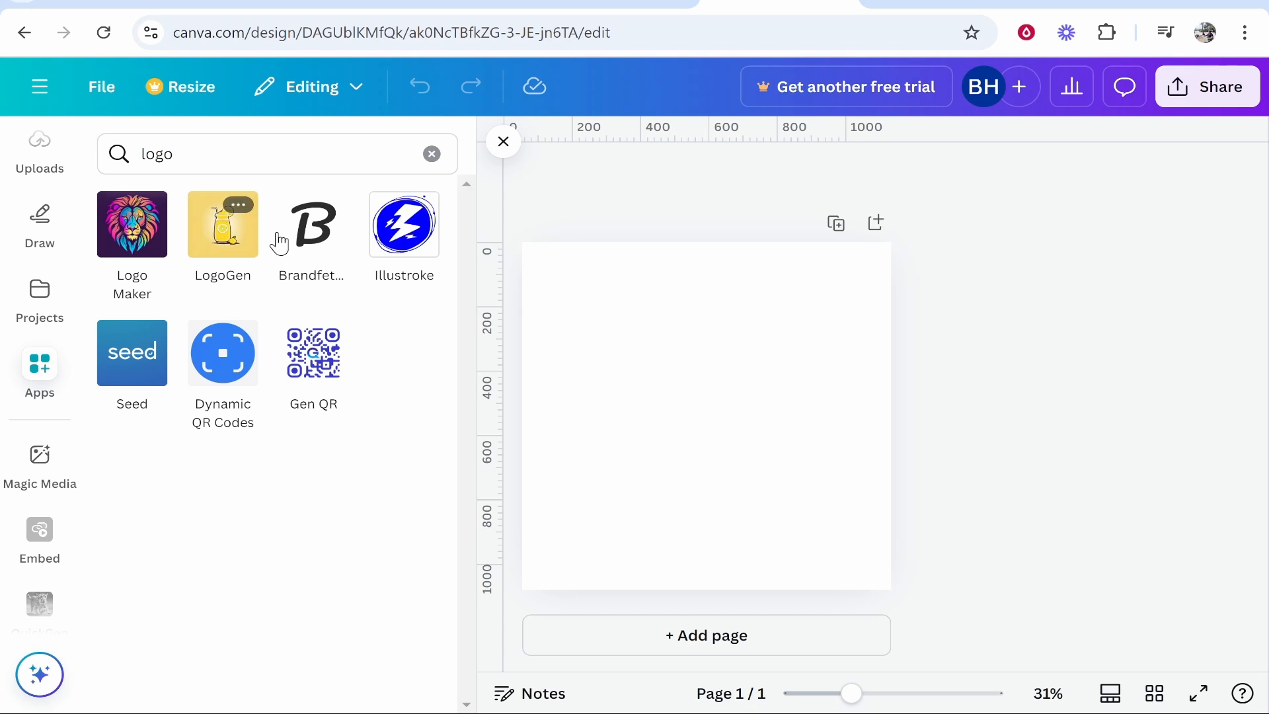
{"action": "mouse_move", "coordinate": [151, 233]}
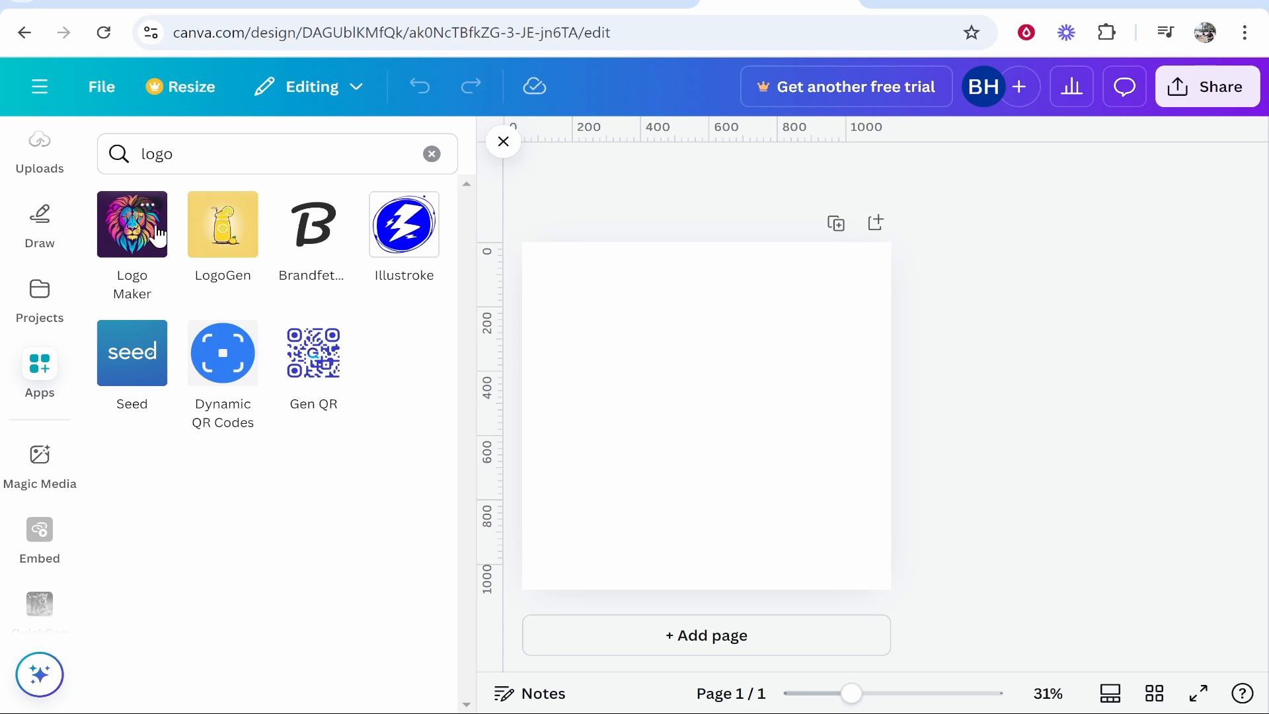
In Logo Maker, describe a bright, simple lightbulb representing an idea and generate it
{"action": "left_click", "coordinate": [132, 224]}
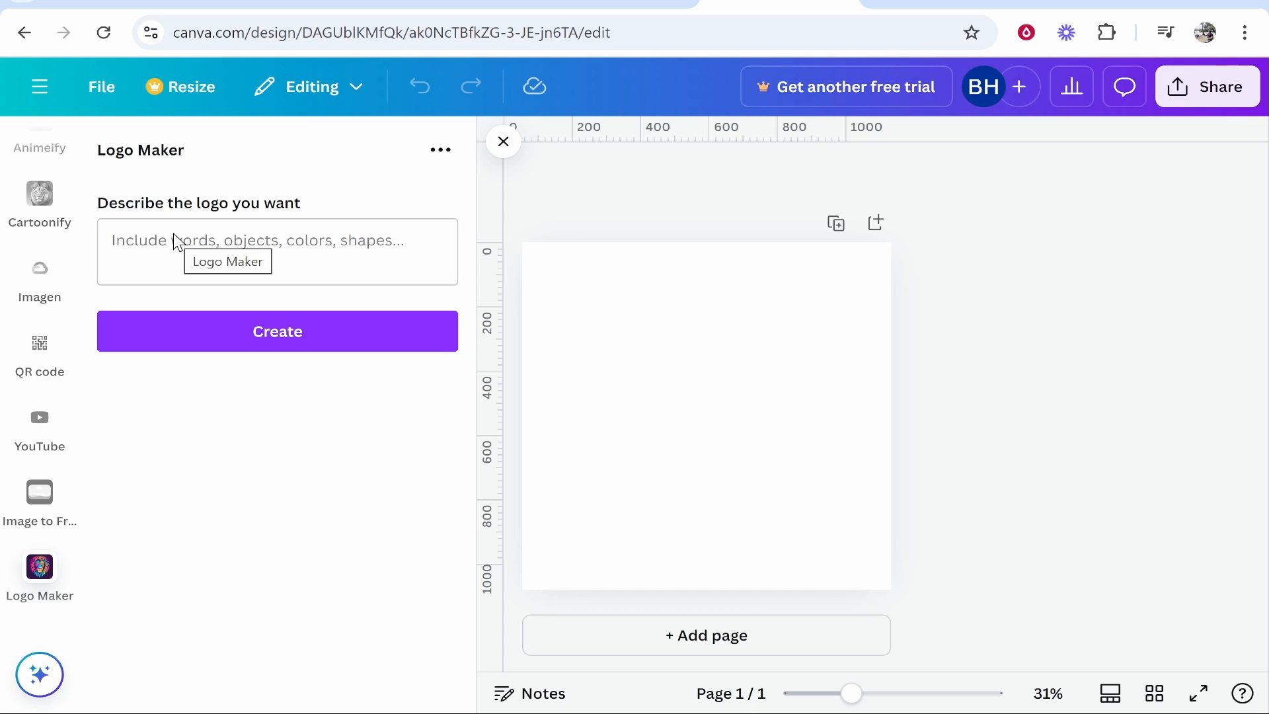
{"action": "left_click", "coordinate": [263, 251]}
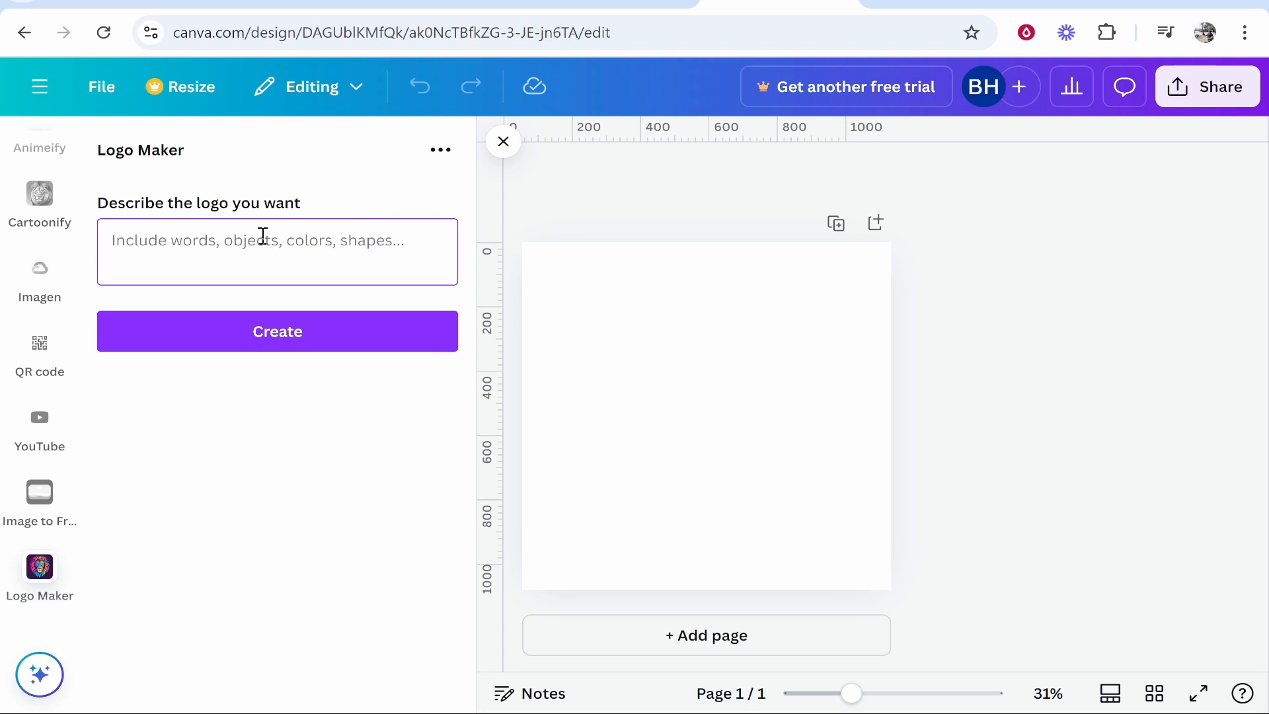
{"action": "type", "text": "a lightbulb that is bright, that represents an idea. make it simple and bright and easy understand when the logo is small"}
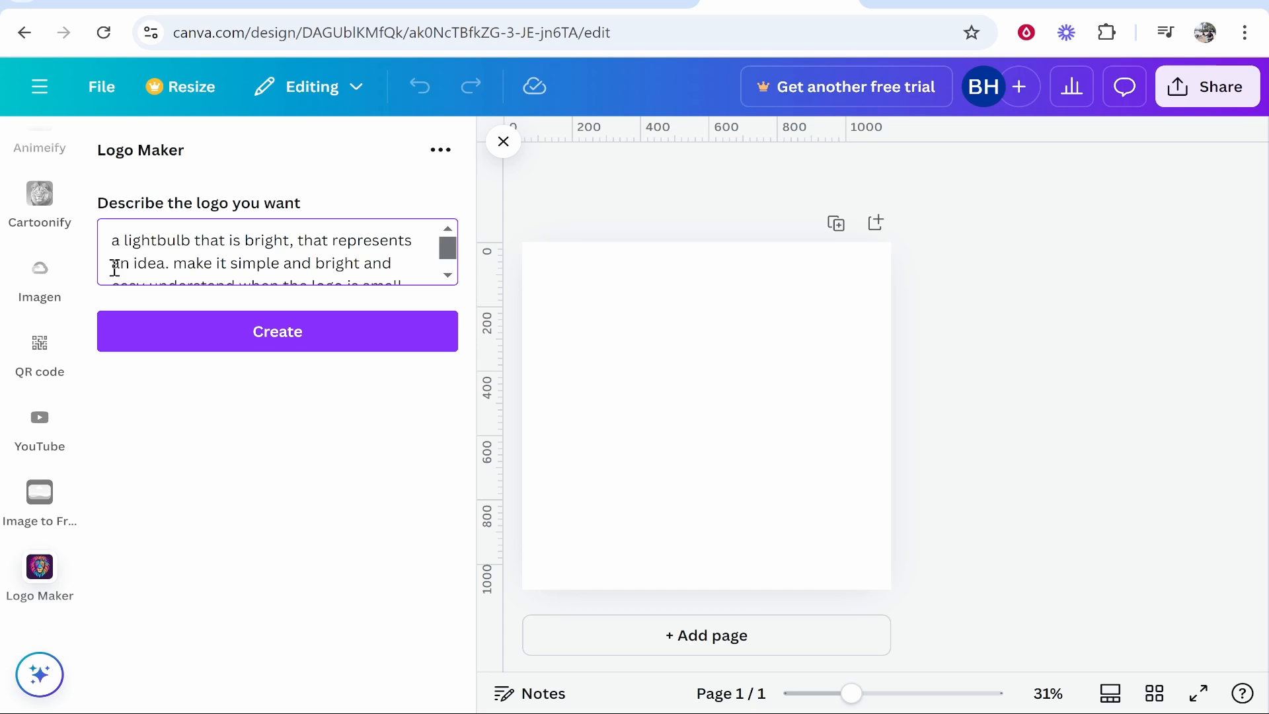
{"action": "scroll", "scroll_direction": "down", "scroll_amount": 3}
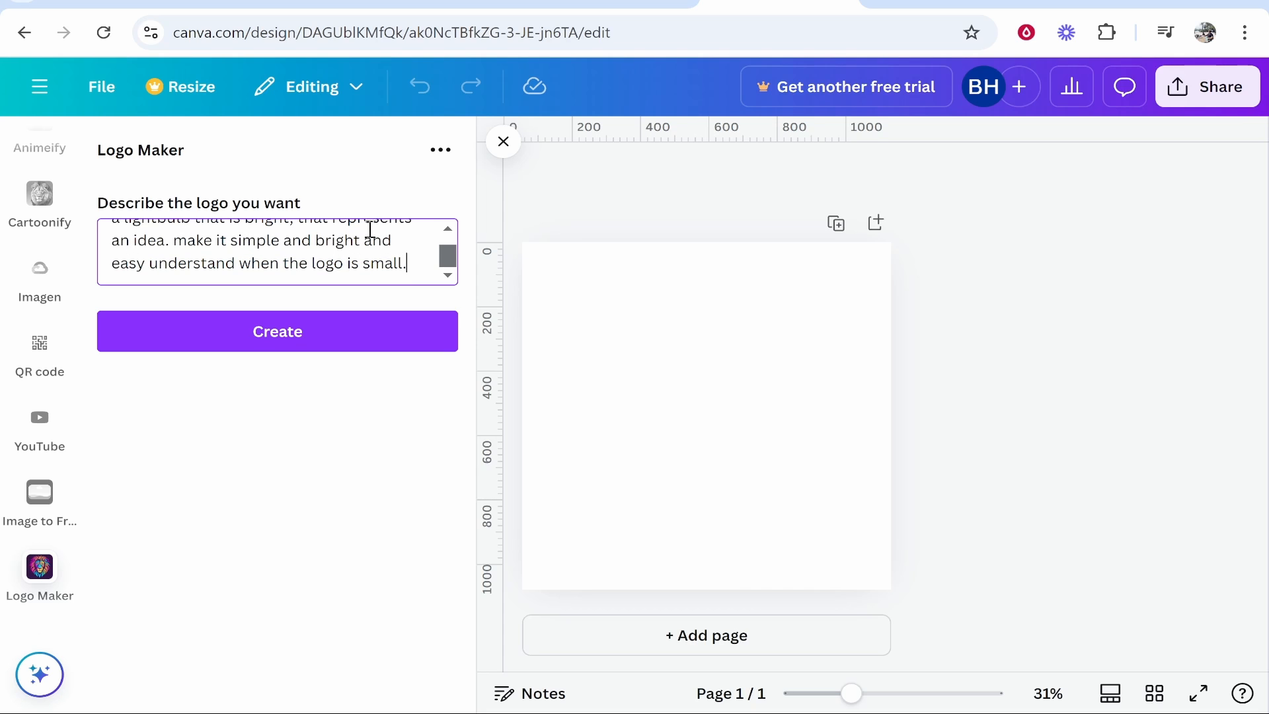
{"action": "mouse_move", "coordinate": [227, 272]}
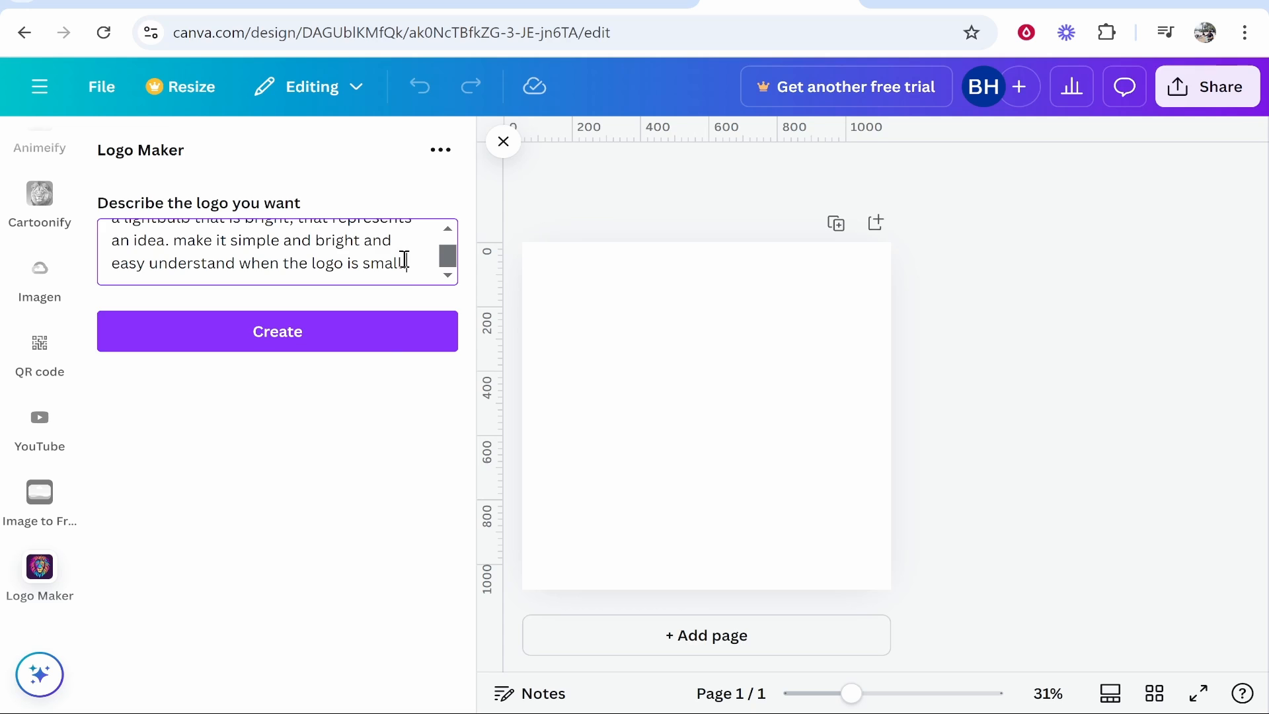
{"action": "left_click", "coordinate": [277, 331]}
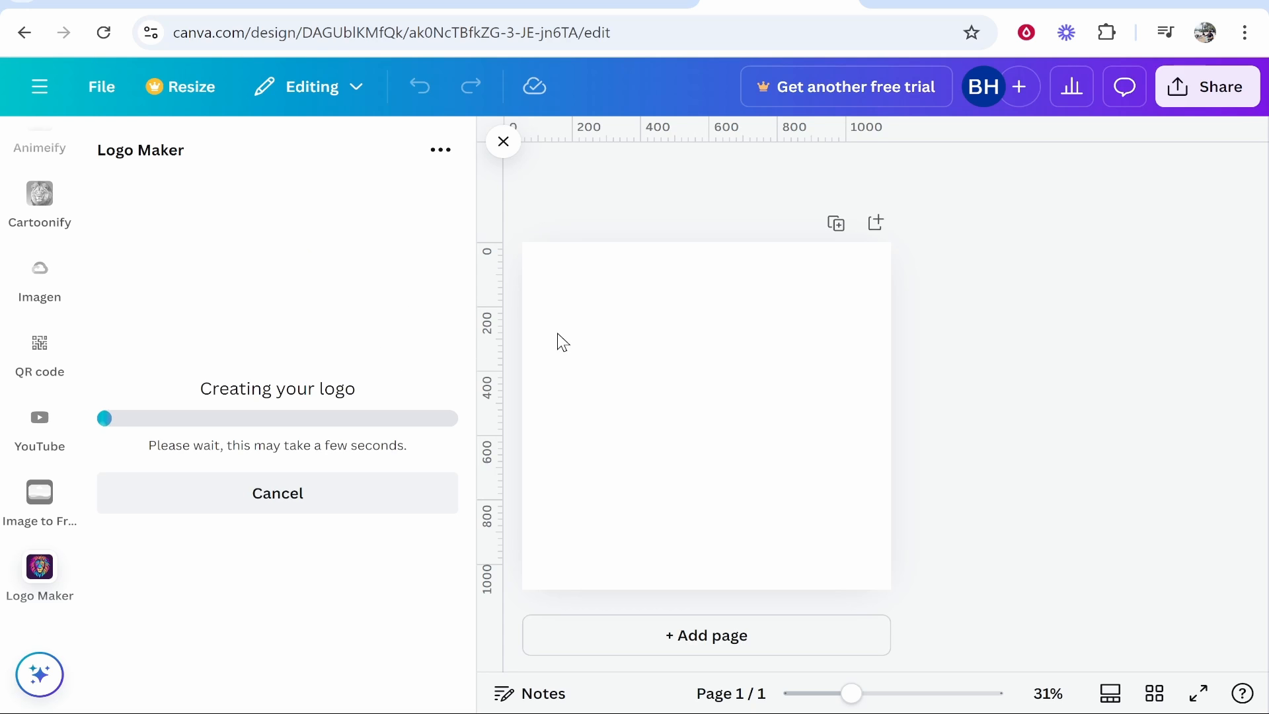
{"action": "mouse_move", "coordinate": [673, 344]}
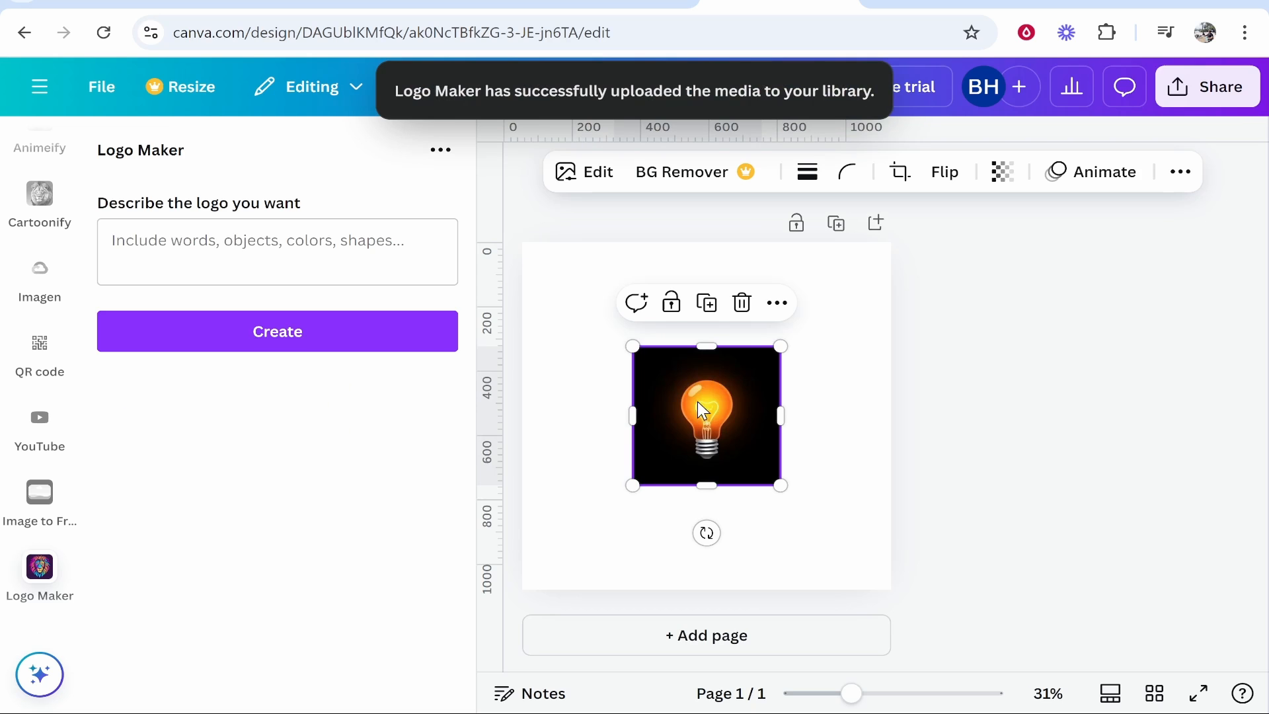
{"action": "mouse_move", "coordinate": [767, 414]}
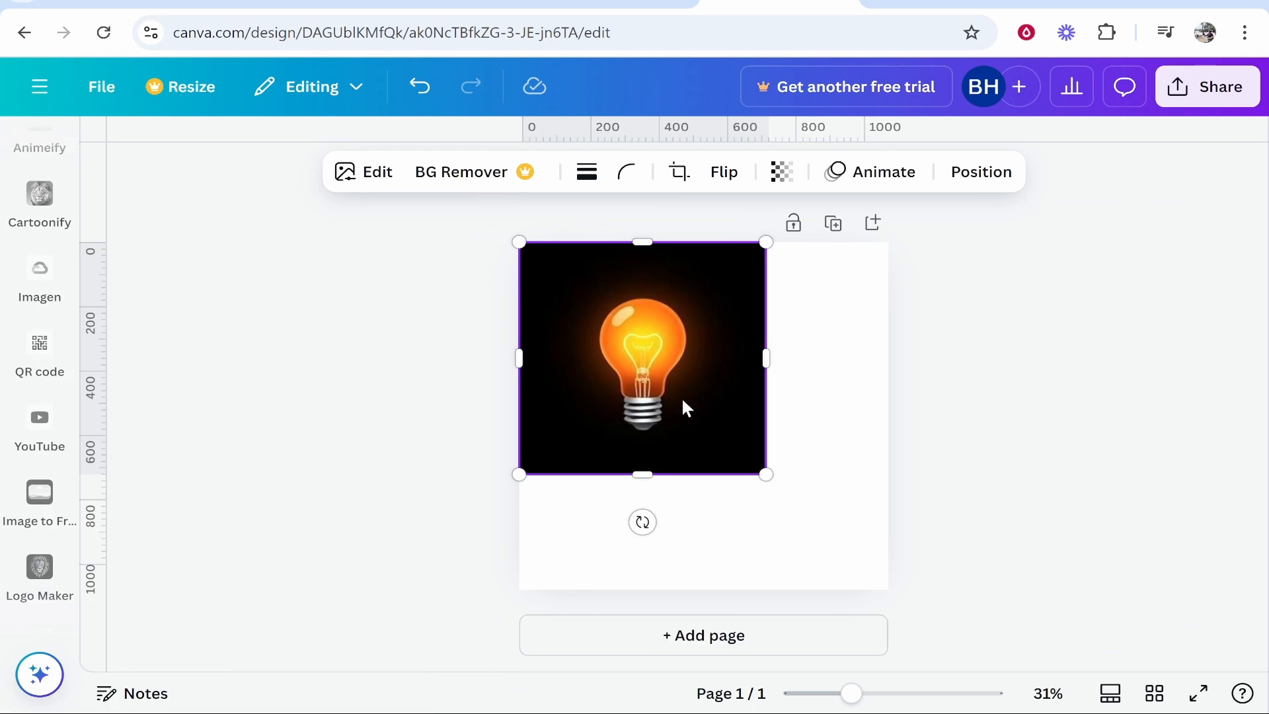
Resize the lightbulb logo to about 1062×1062 px, filling the square page
{"action": "left_click_drag", "start_coordinate": [766, 475], "coordinate": [861, 582]}
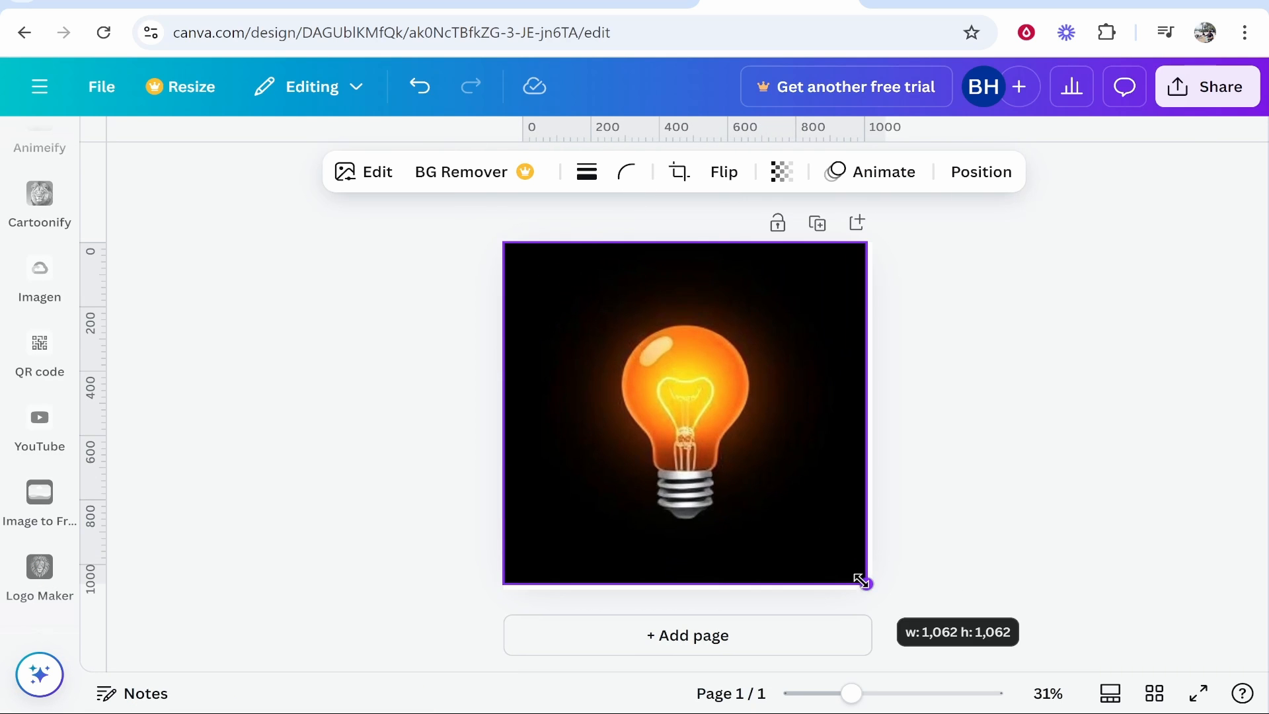
{"action": "left_click", "coordinate": [925, 383]}
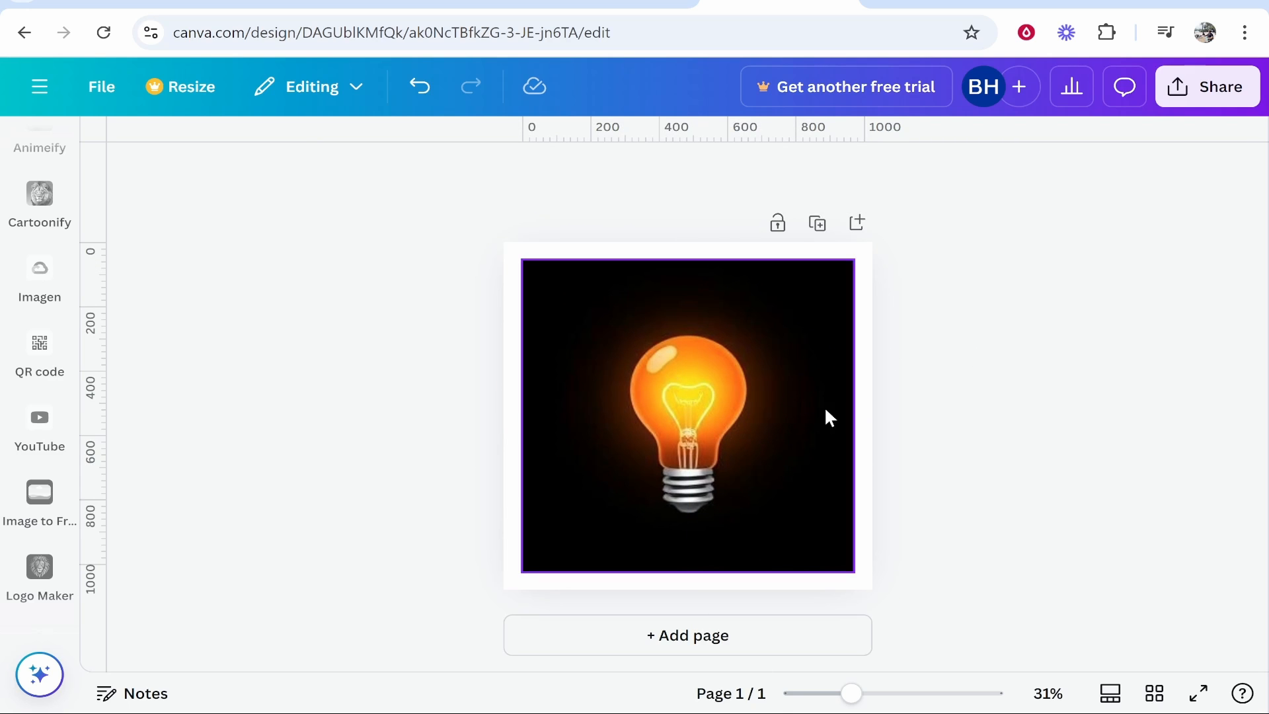
{"action": "left_click", "coordinate": [687, 416]}
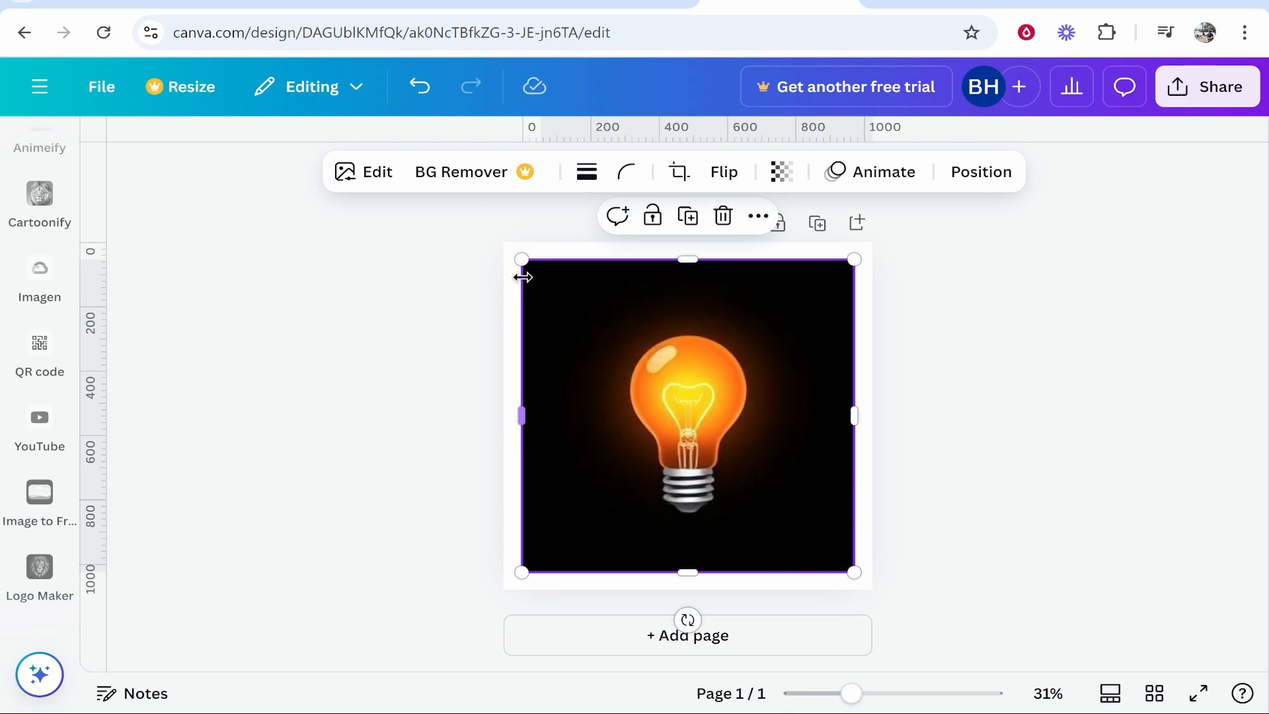
{"action": "mouse_move", "coordinate": [604, 405]}
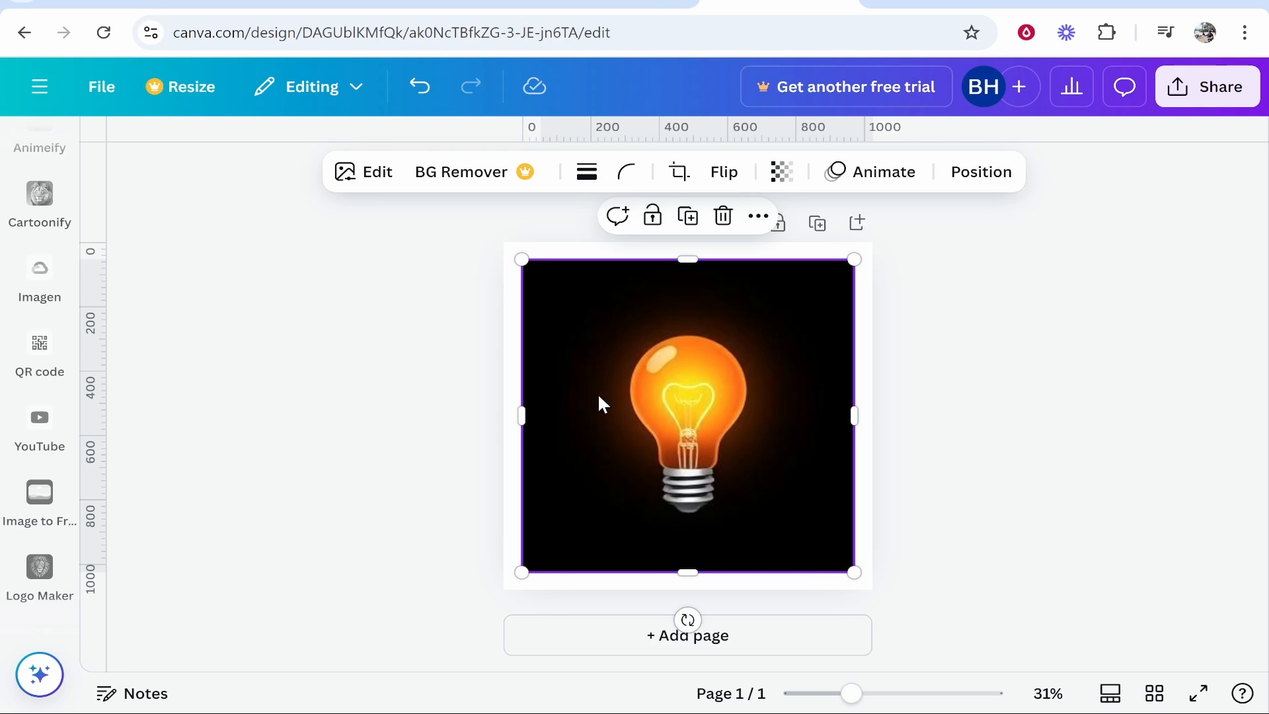
{"action": "mouse_move", "coordinate": [676, 338]}
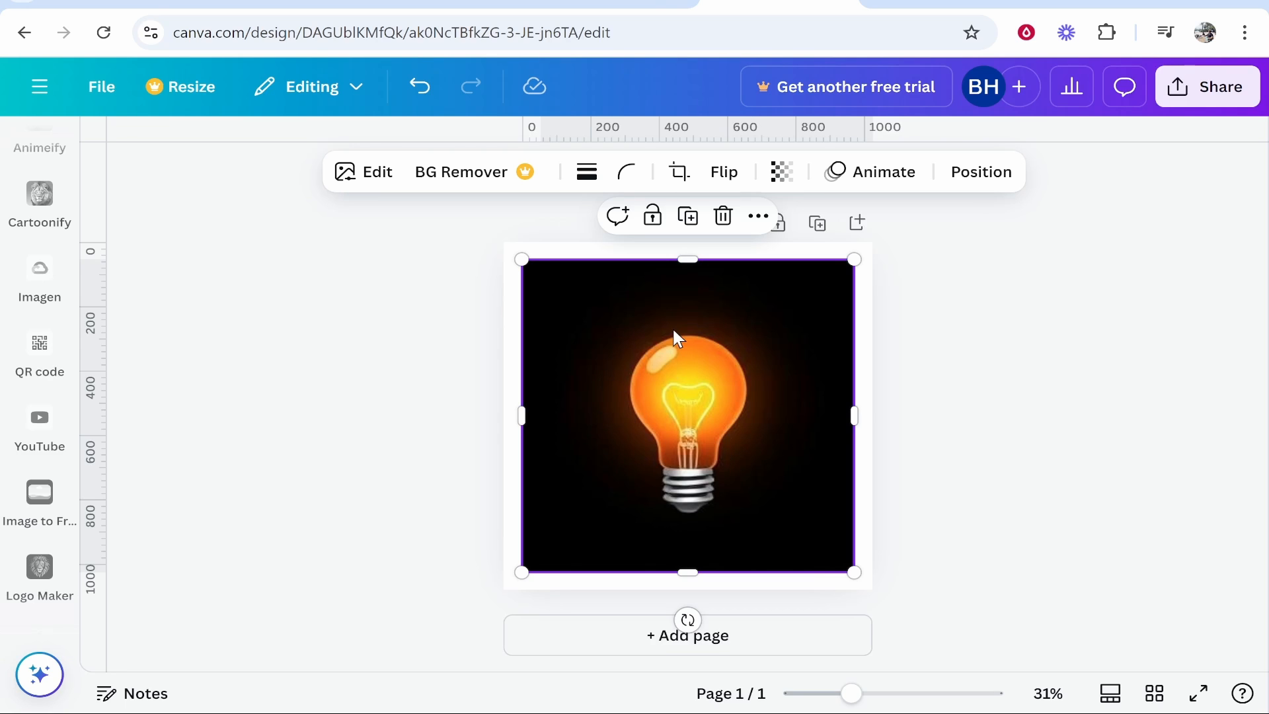
{"action": "scroll", "scroll_direction": "down", "scroll_amount": 3}
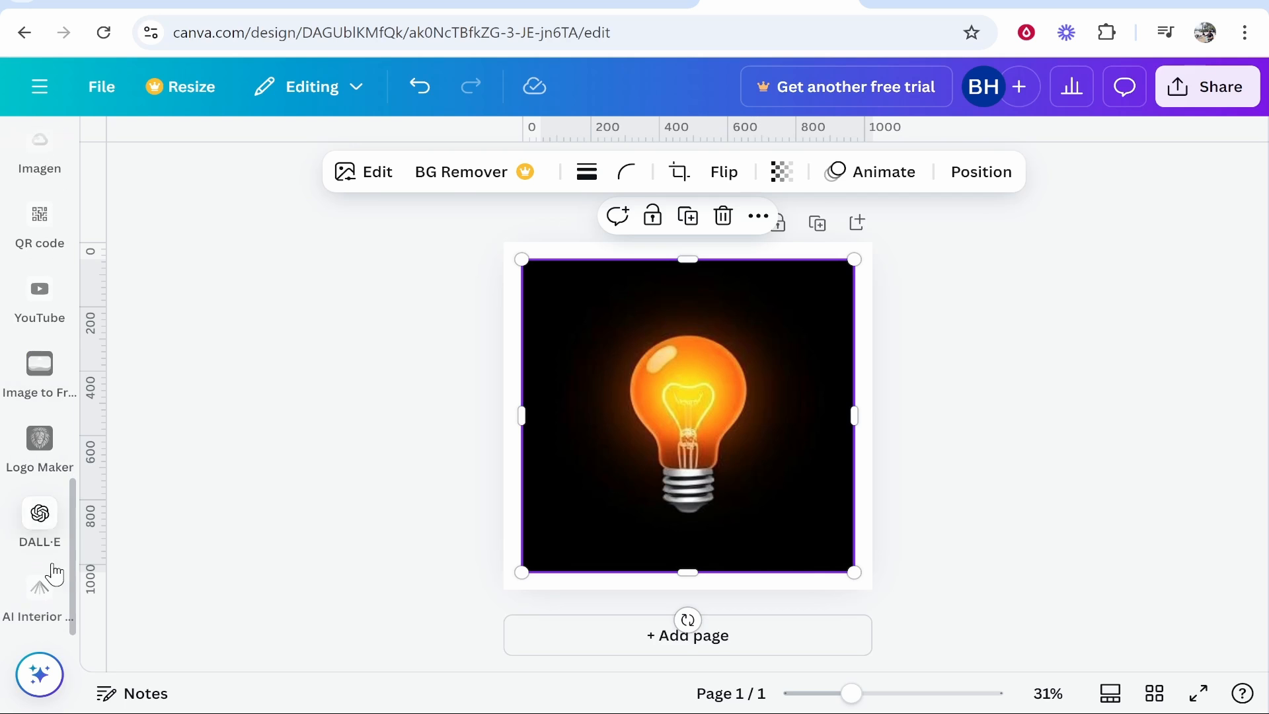